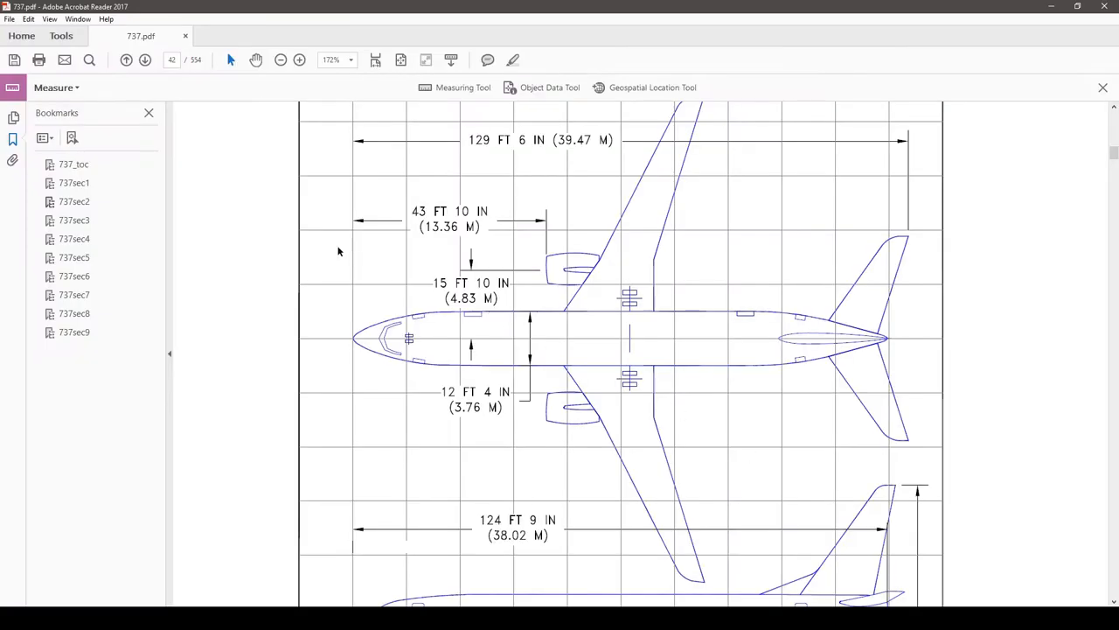
mouse_move(373, 215)
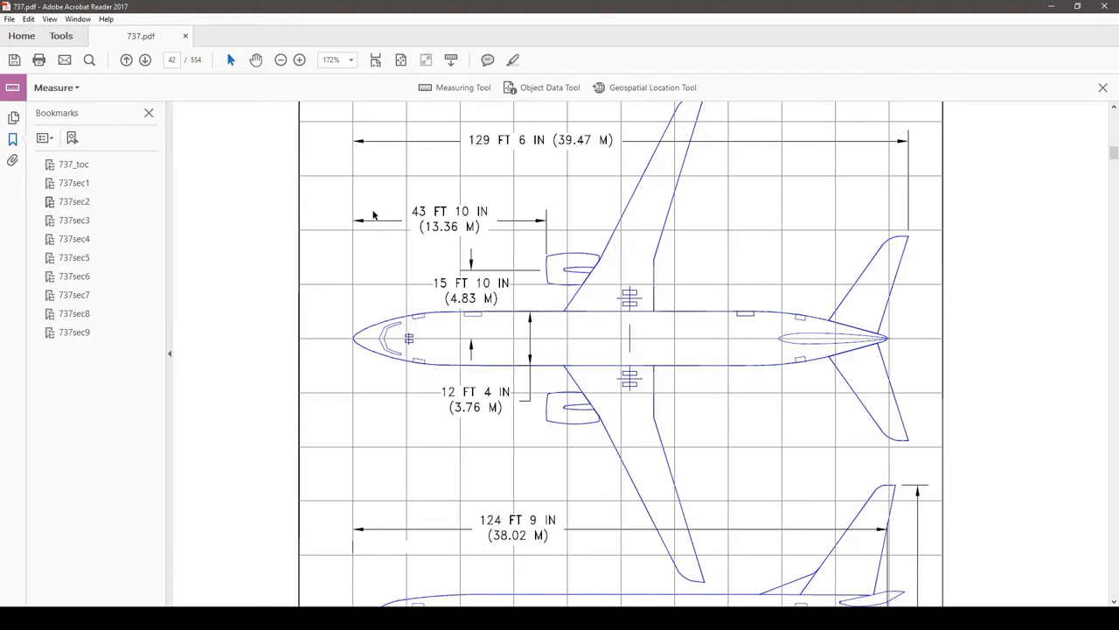
mouse_move(515, 300)
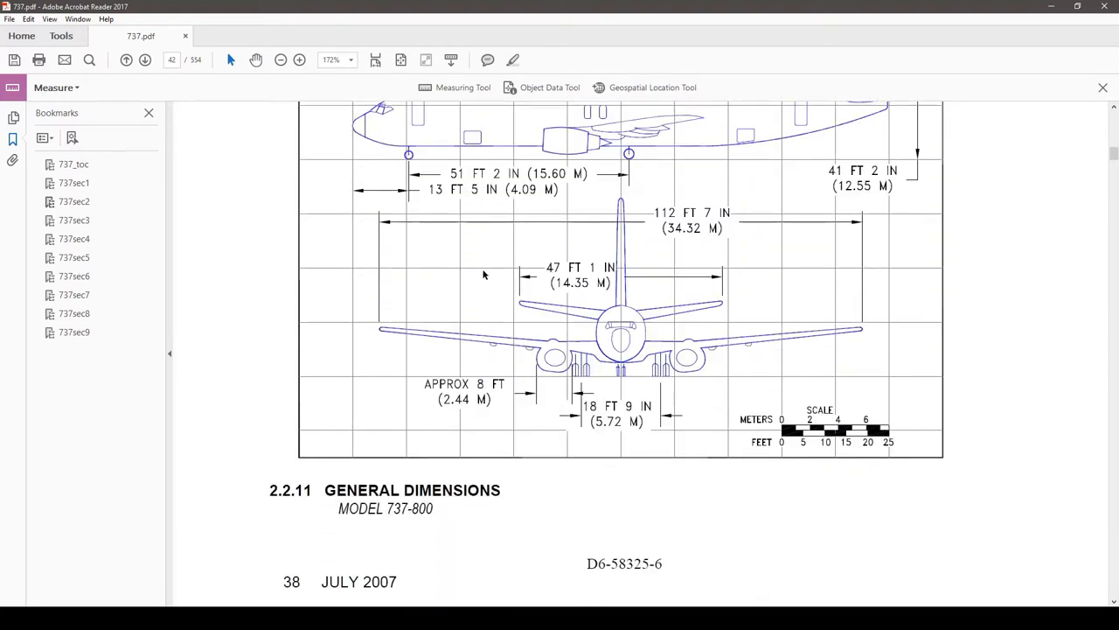
mouse_move(547, 359)
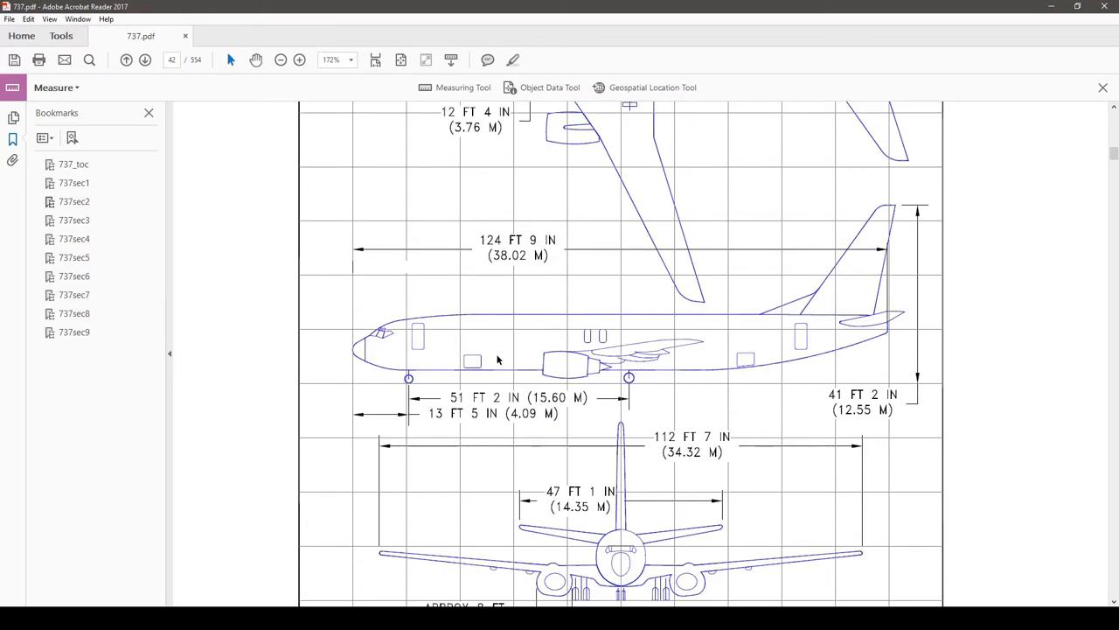
Draw a Distance measurement along the 129 FT 6 IN overall-length line, reading 5.046 in.
scroll(down, 3)
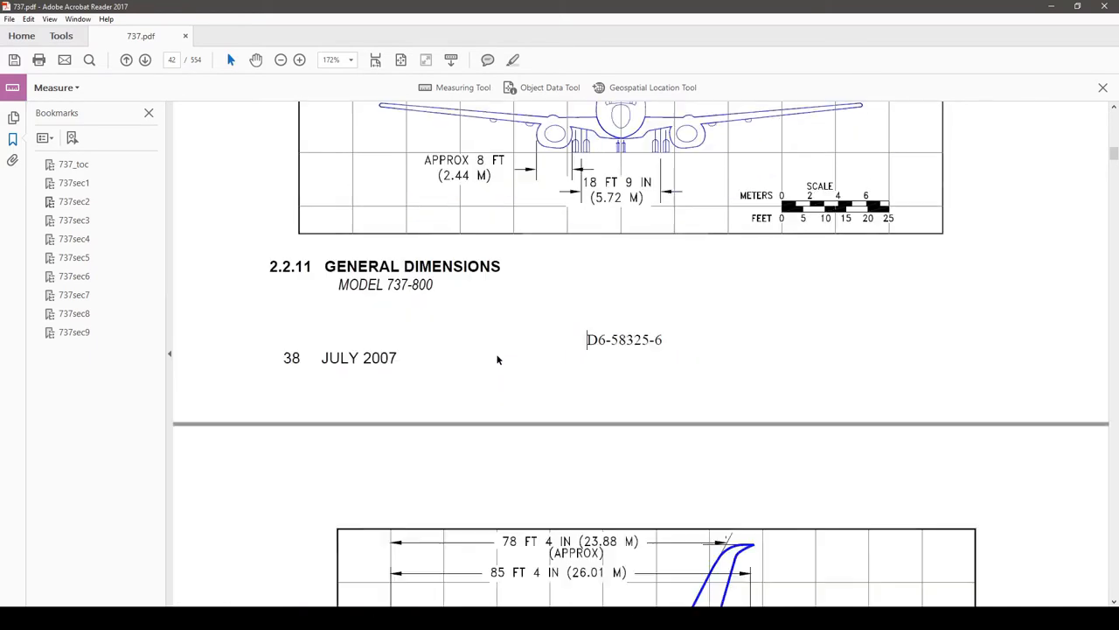
scroll(down, 3)
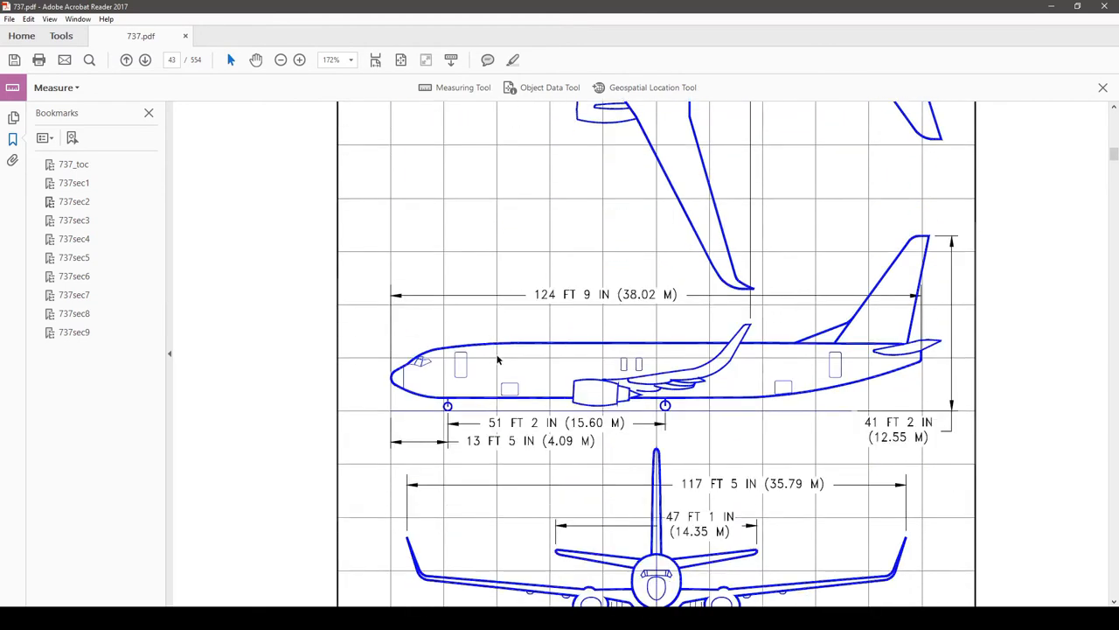
scroll(down, 3)
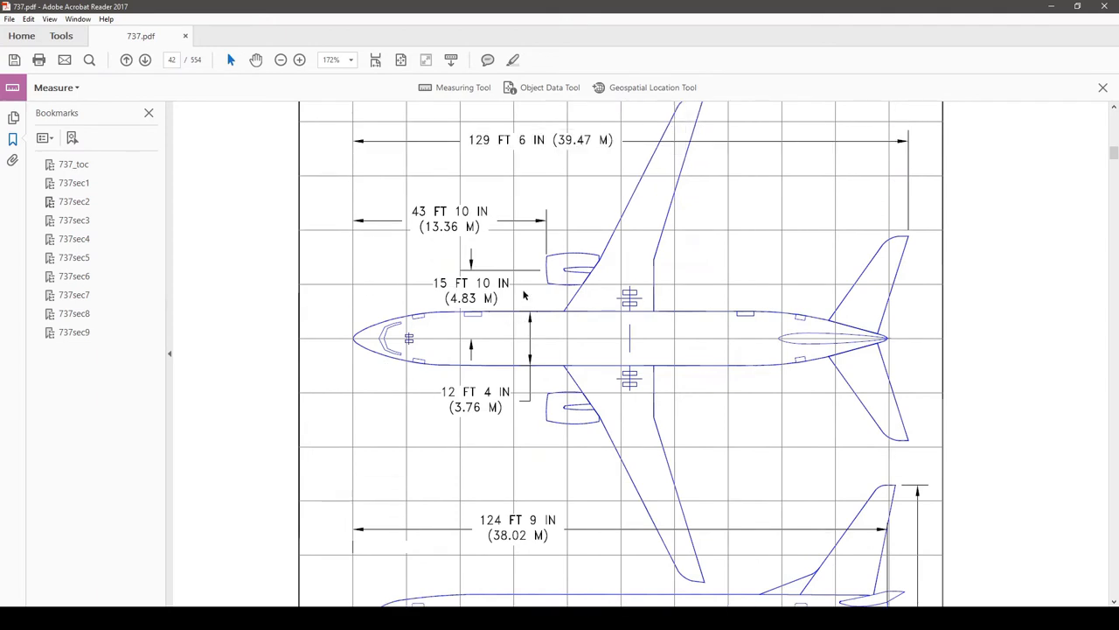
mouse_move(340, 285)
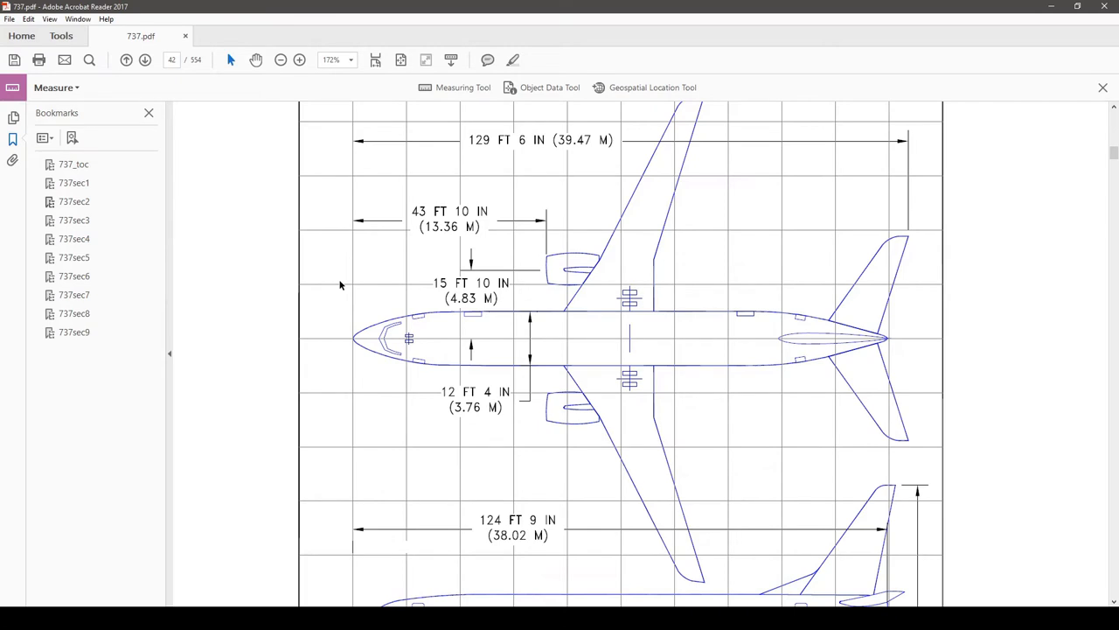
click(60, 36)
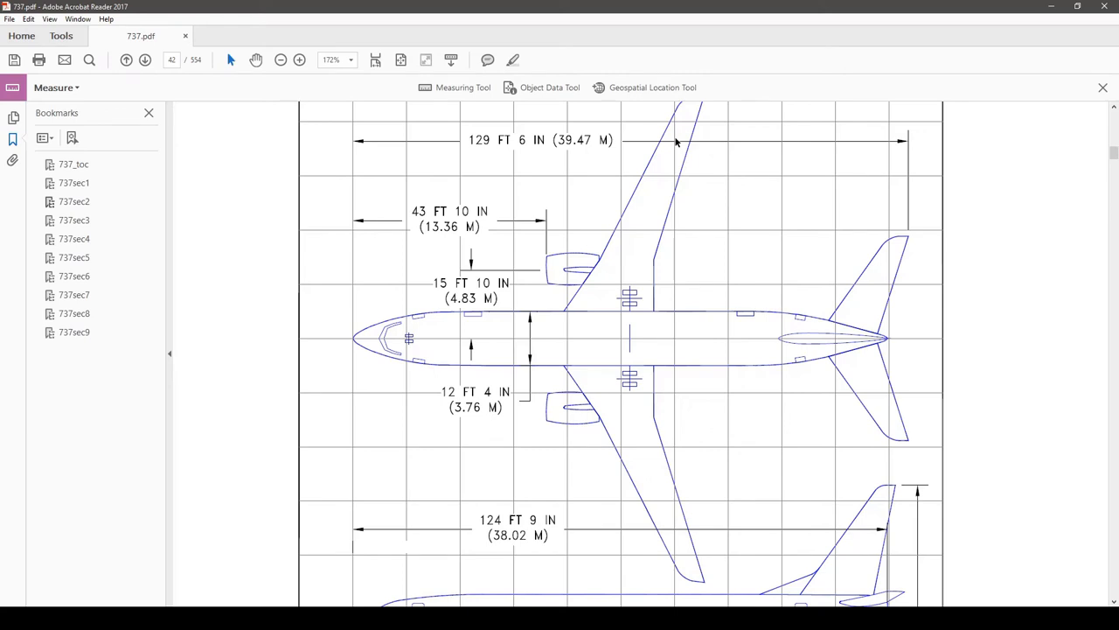
mouse_move(80, 35)
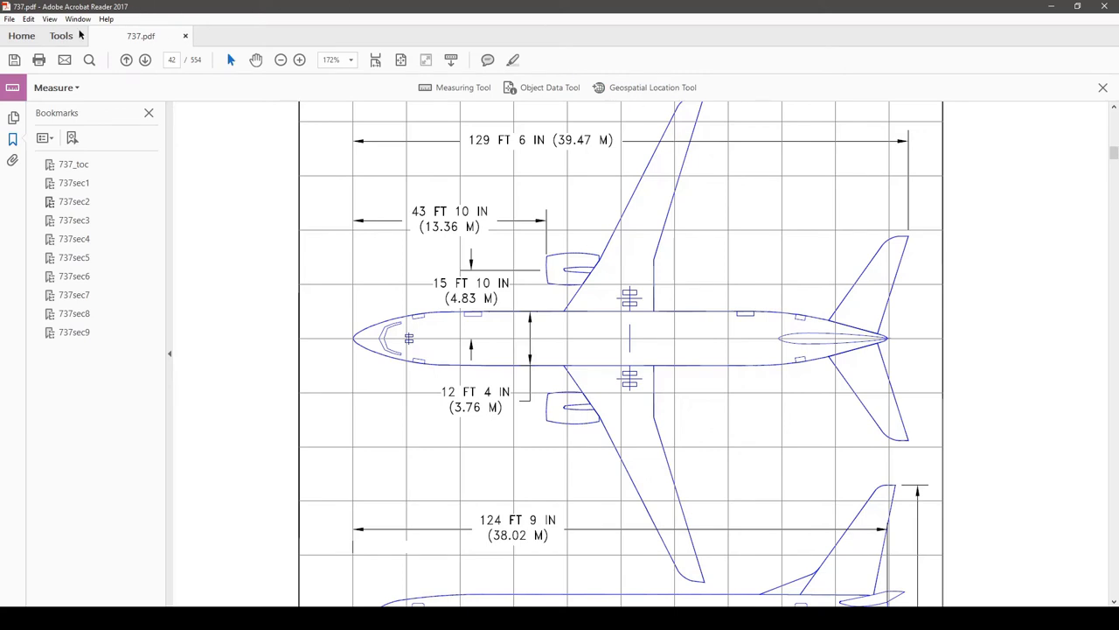
mouse_move(382, 329)
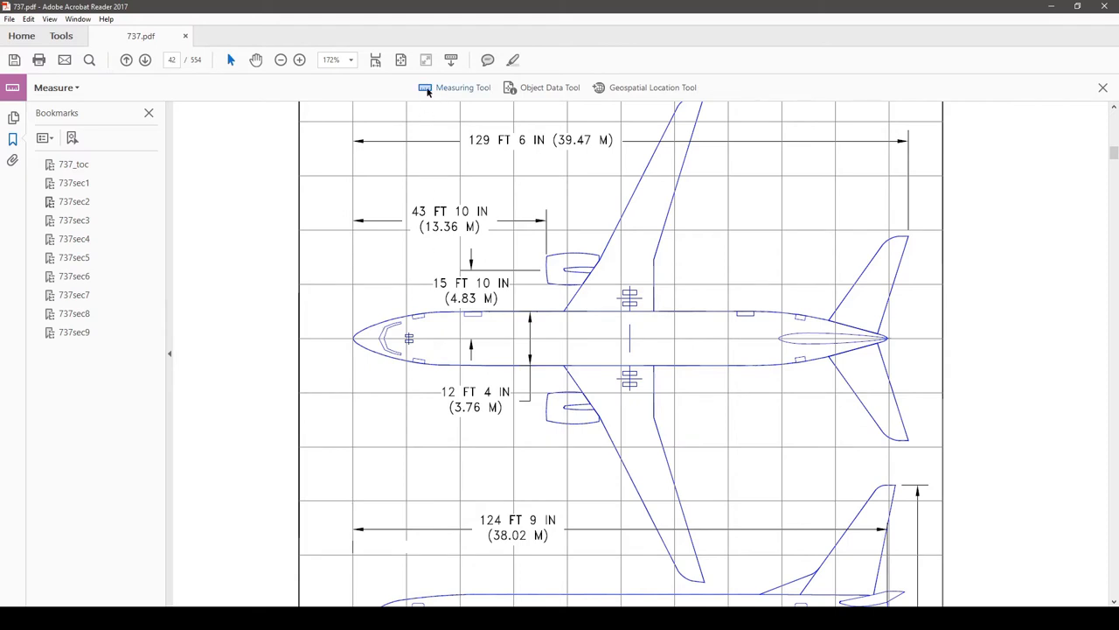
click(463, 87)
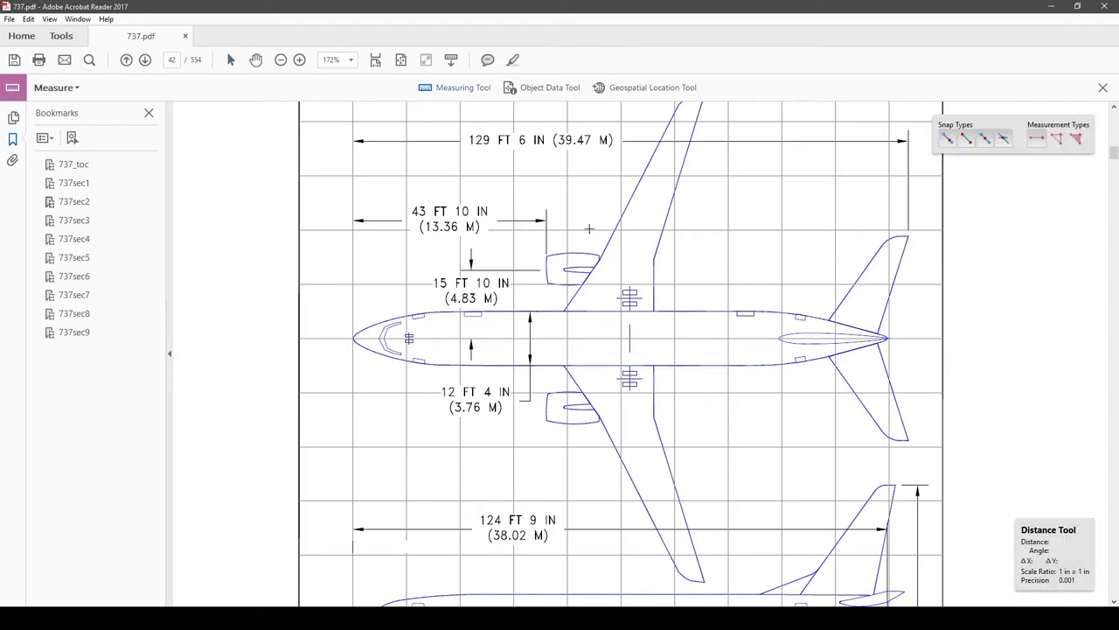
mouse_move(342, 198)
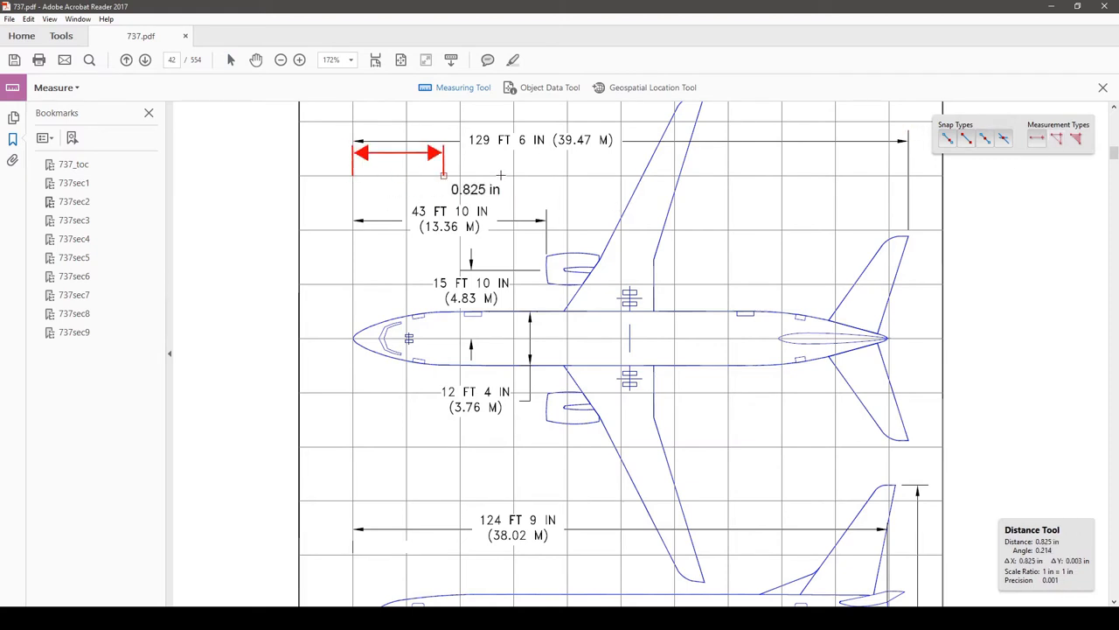
drag(444, 154, 908, 154)
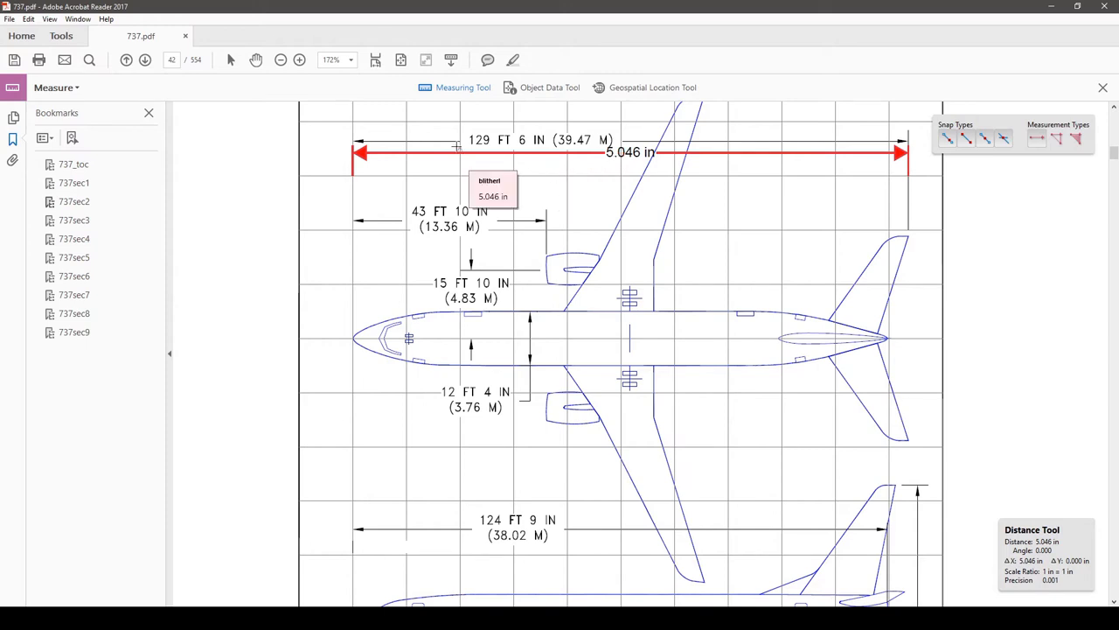
mouse_move(452, 167)
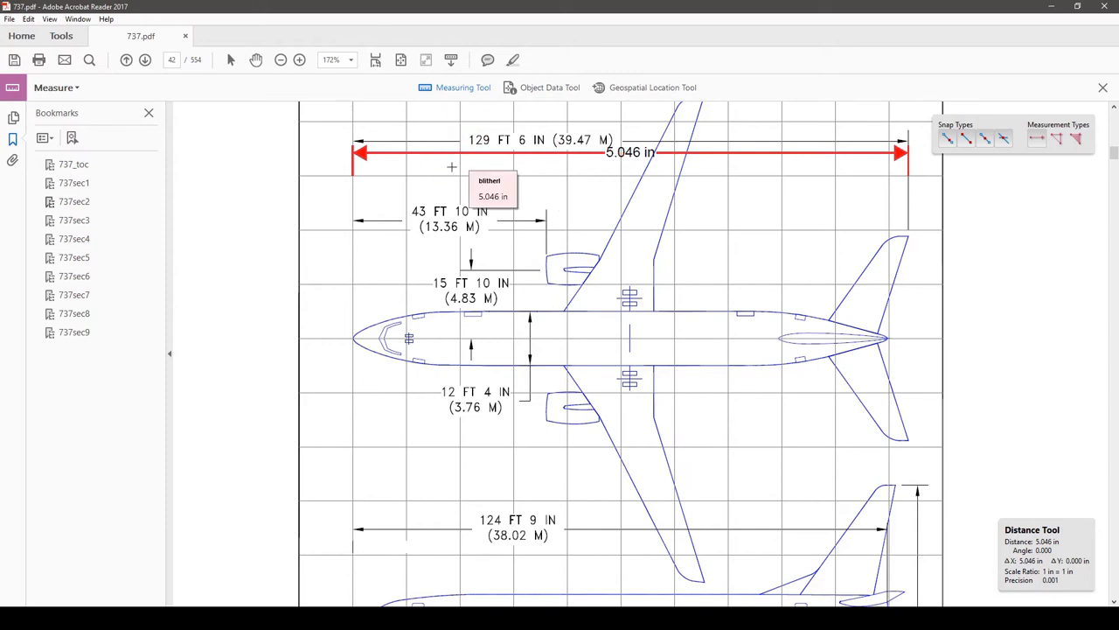
mouse_move(218, 148)
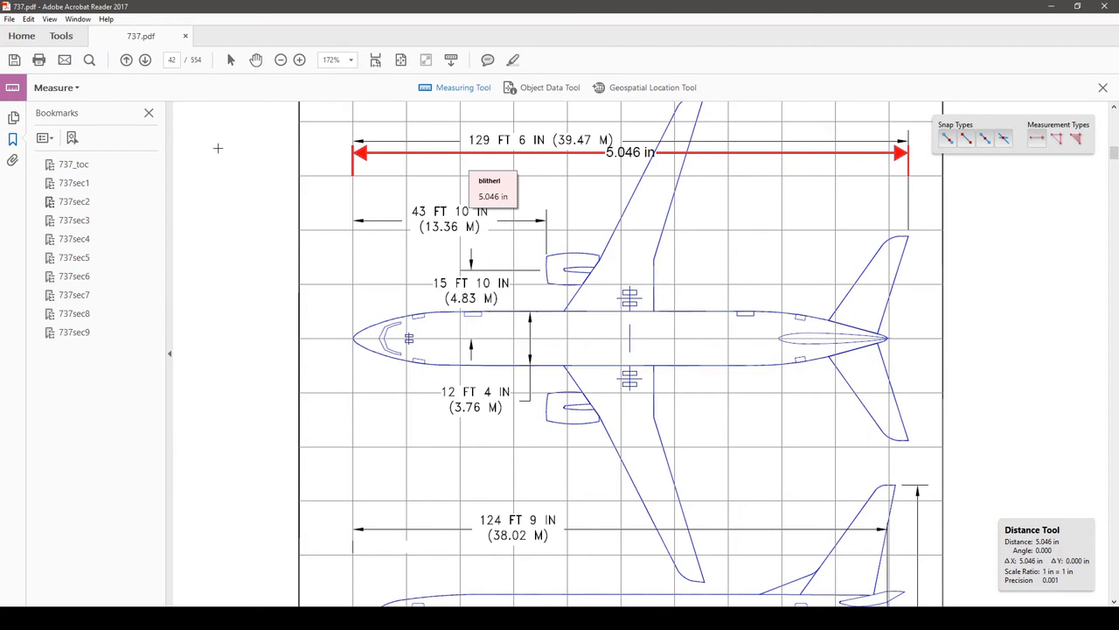
mouse_move(230, 153)
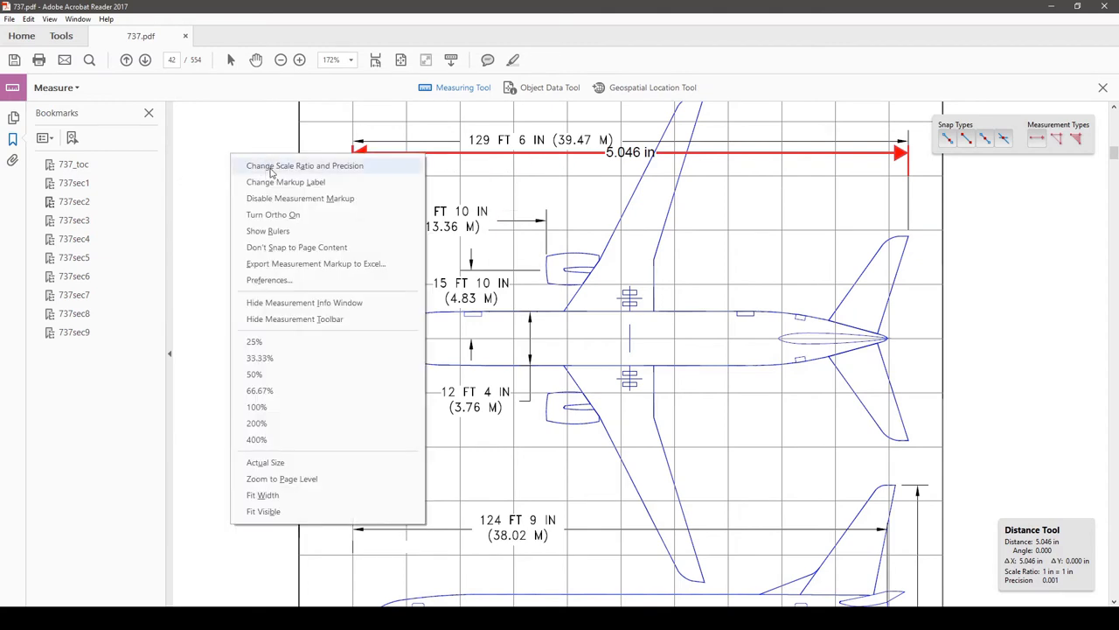
Set the scale ratio to 5.046 in = 129.5 ft via Change Scale Ratio and Precision.
click(304, 165)
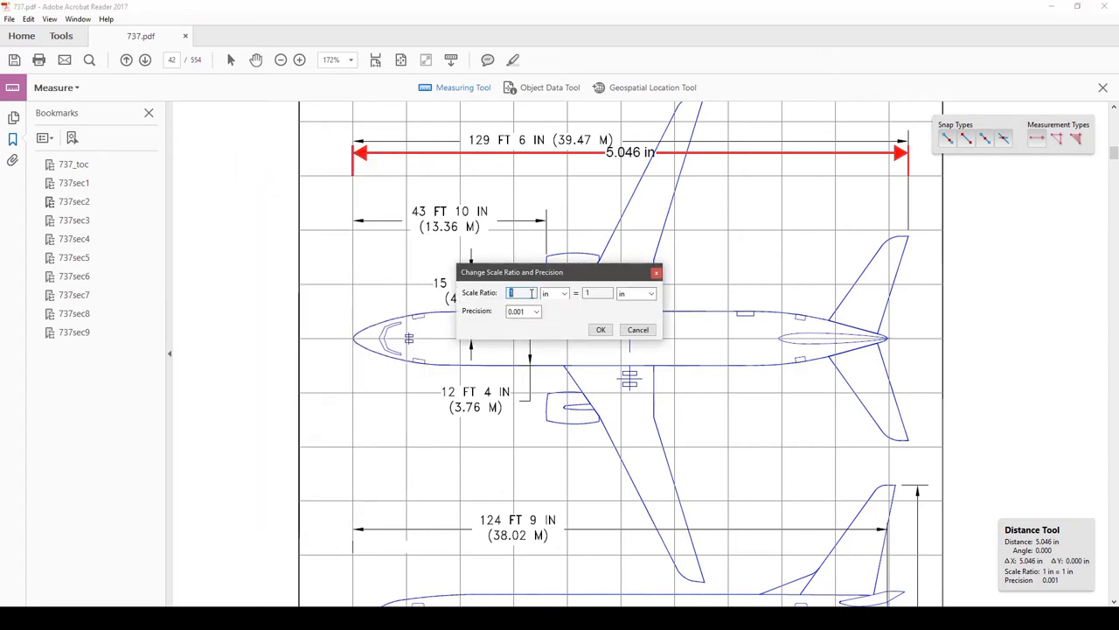
text(5.046)
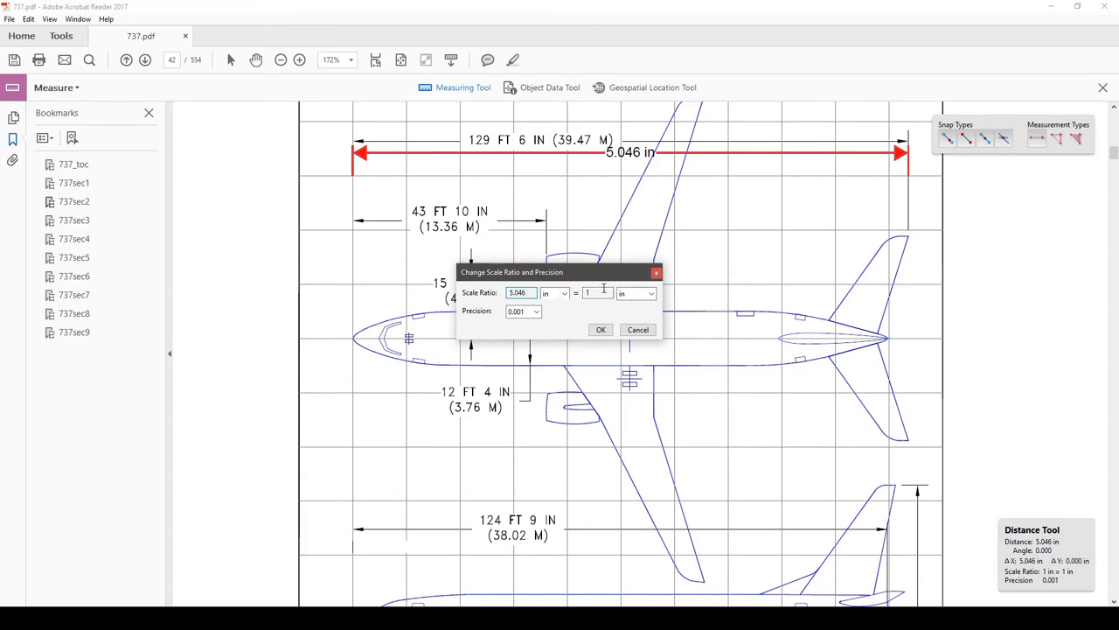
text(129)
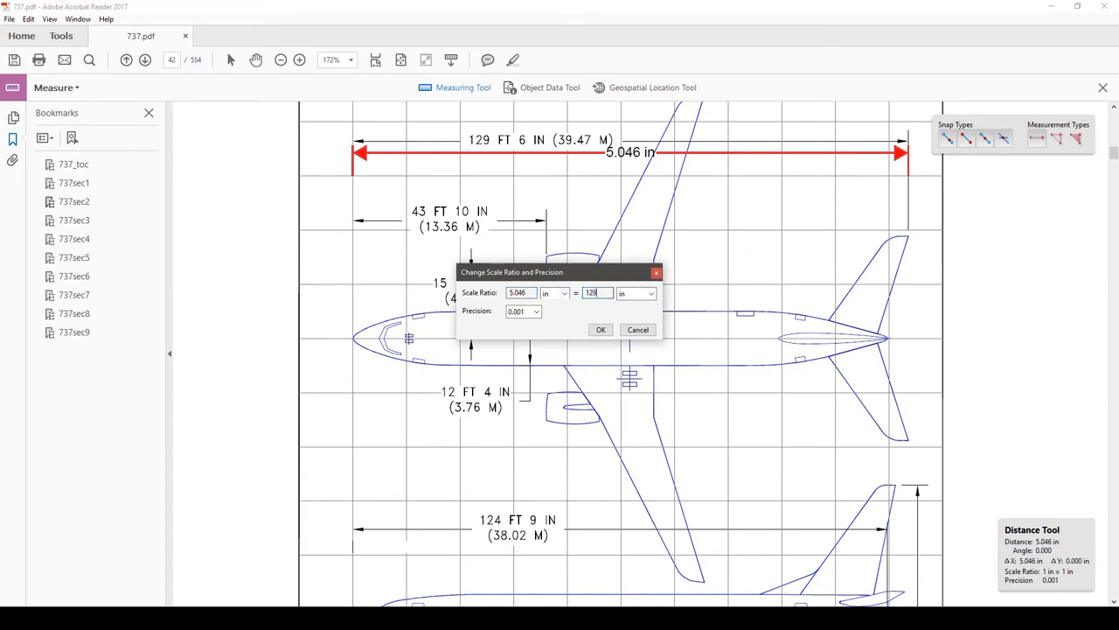
click(649, 293)
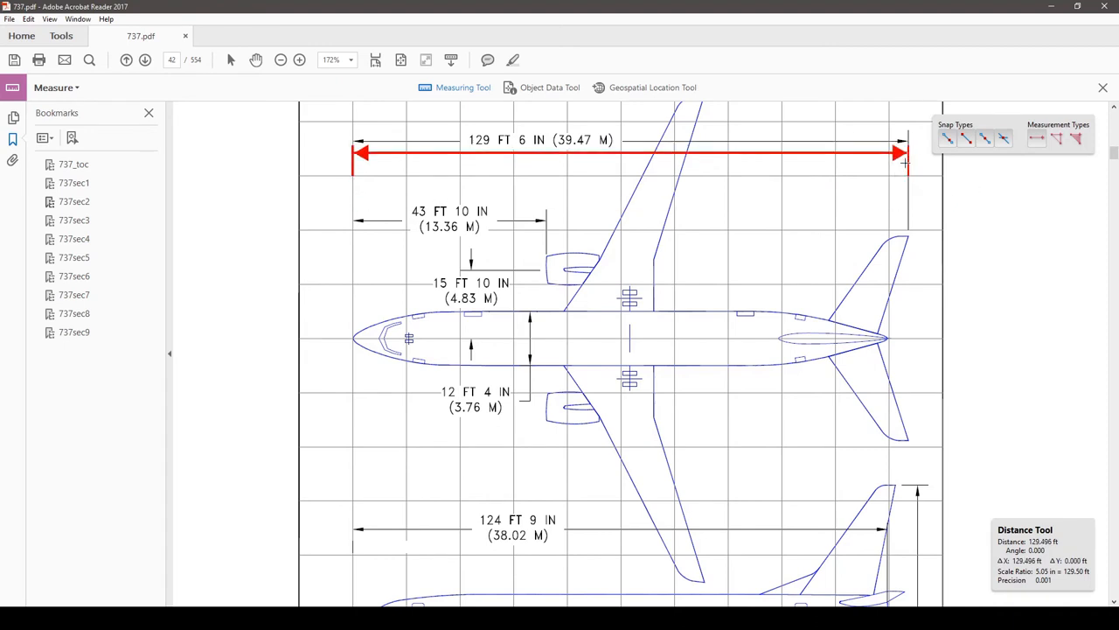
Finish the distance markup so its label shows the calibrated 129.496 ft.
click(905, 158)
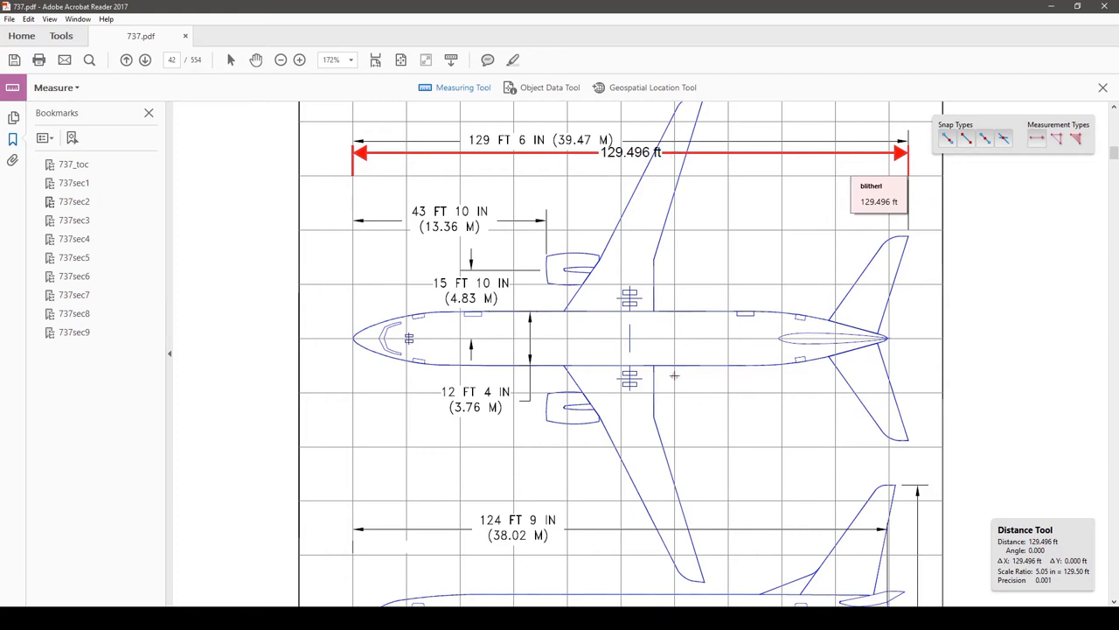
scroll(down, 3)
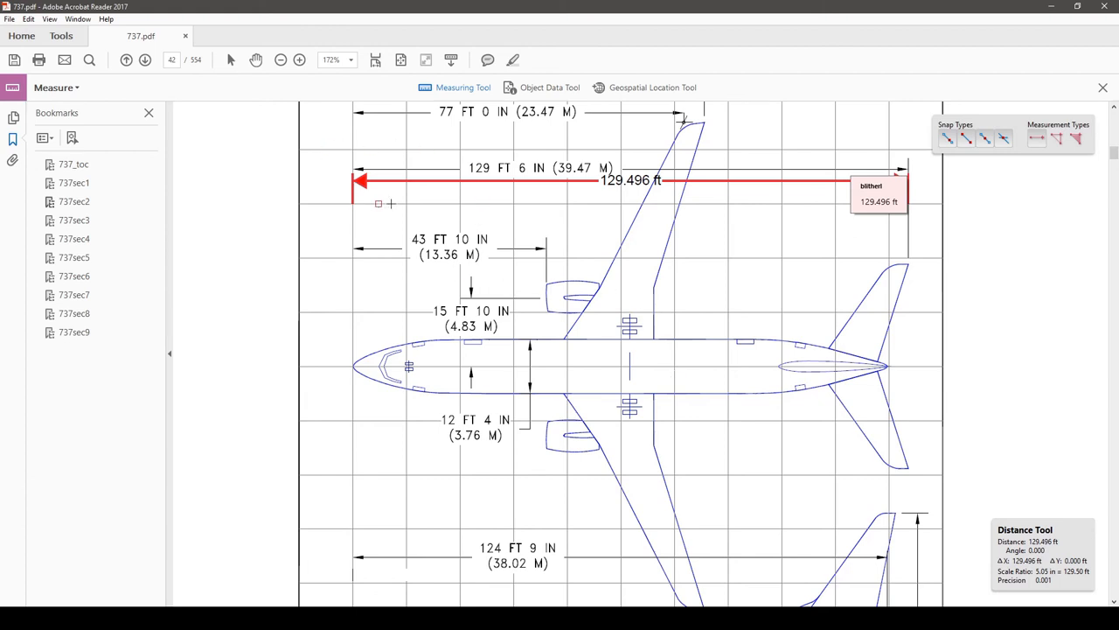
mouse_move(639, 184)
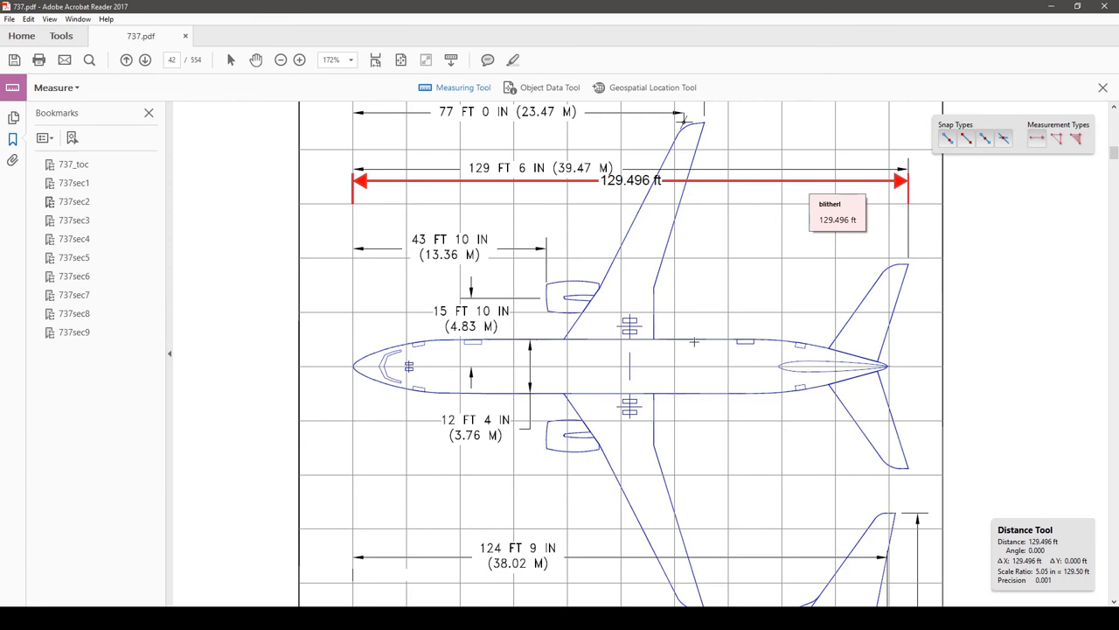
mouse_move(577, 365)
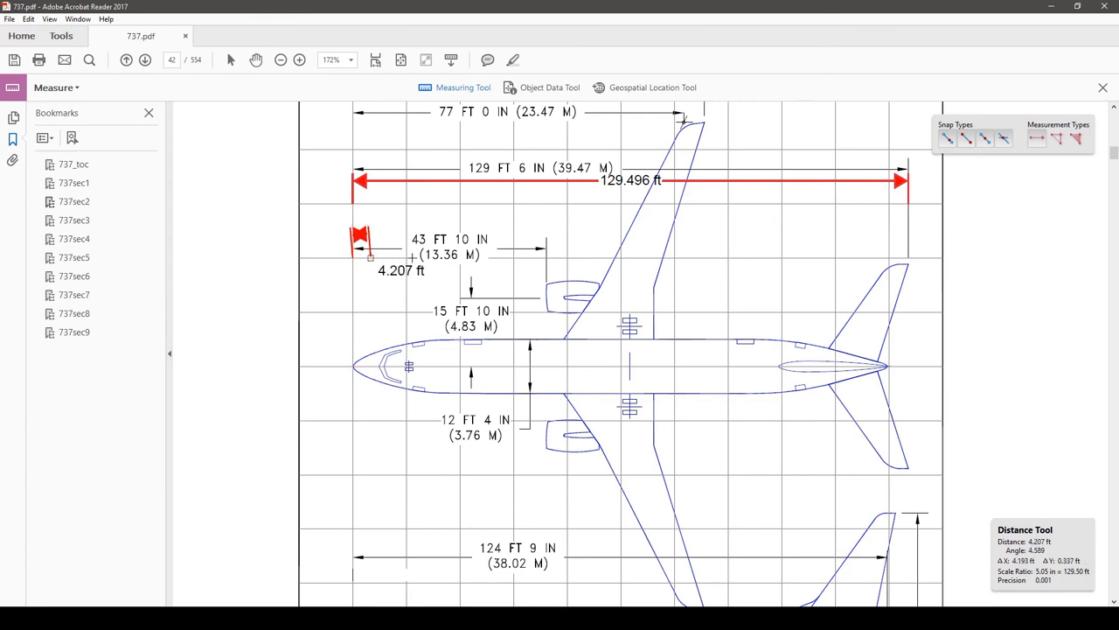
Draw a second Distance measurement over the 43 FT 10 IN nose-to-nacelle line, reading 45.168 ft.
drag(354, 237, 542, 236)
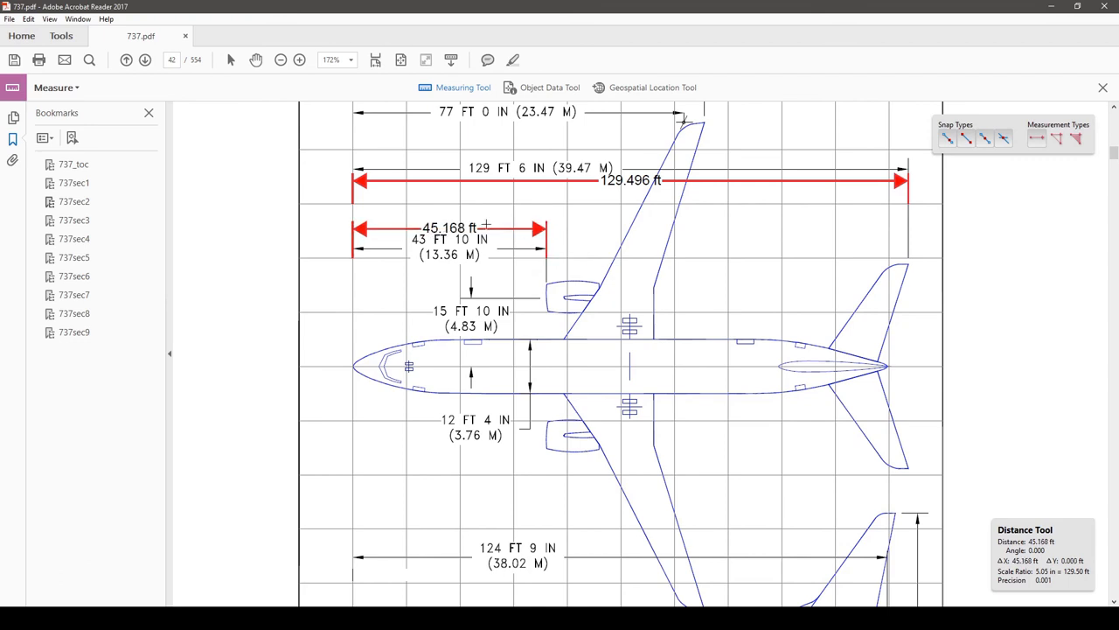
mouse_move(505, 231)
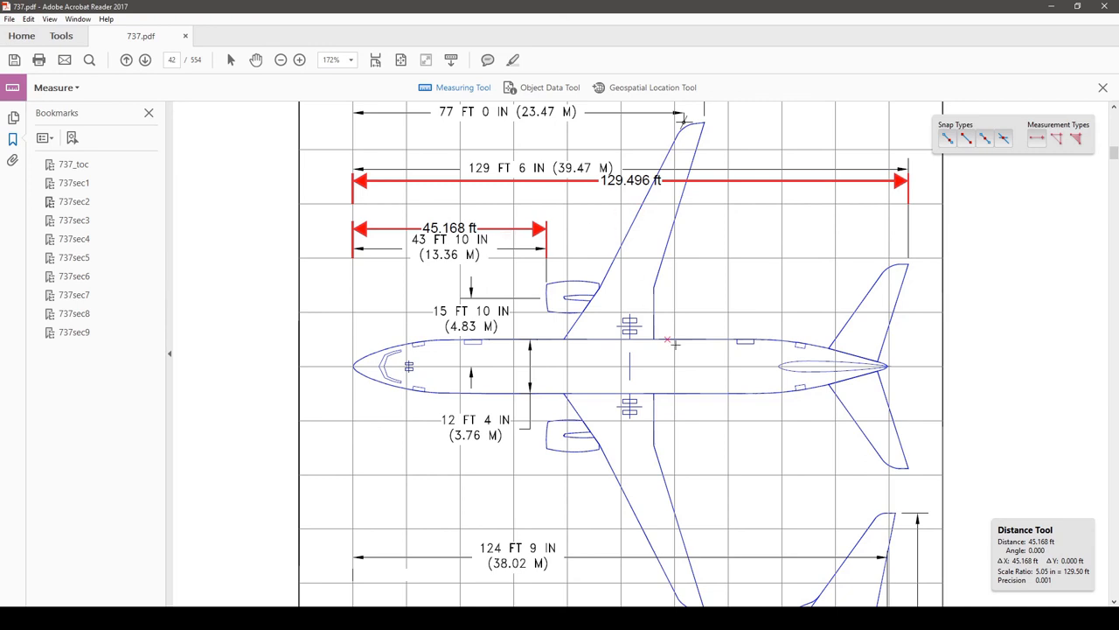
mouse_move(532, 284)
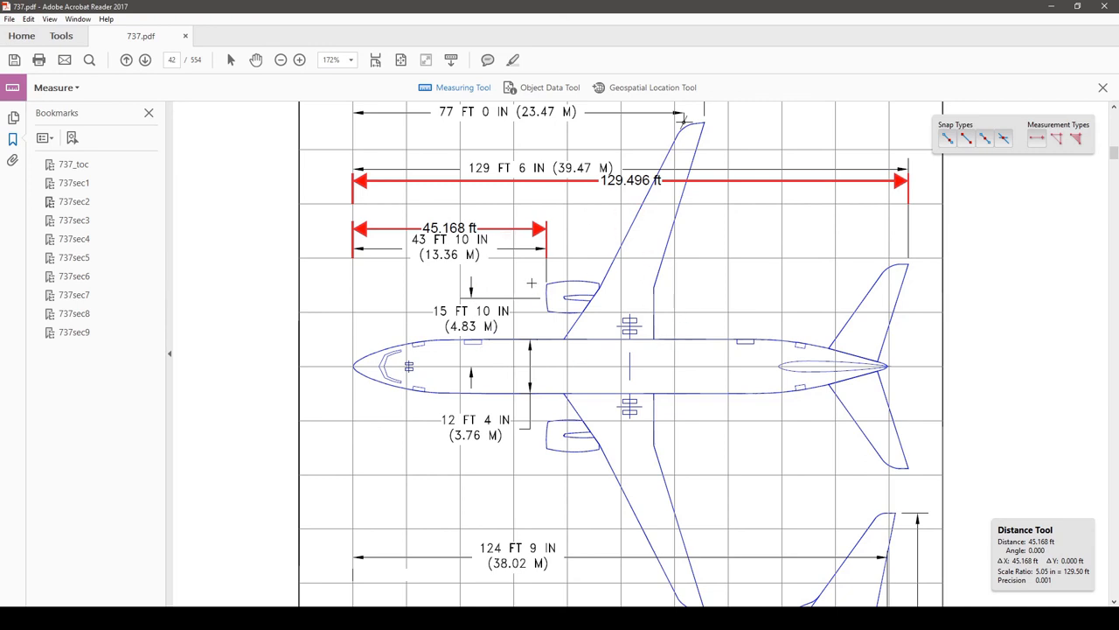